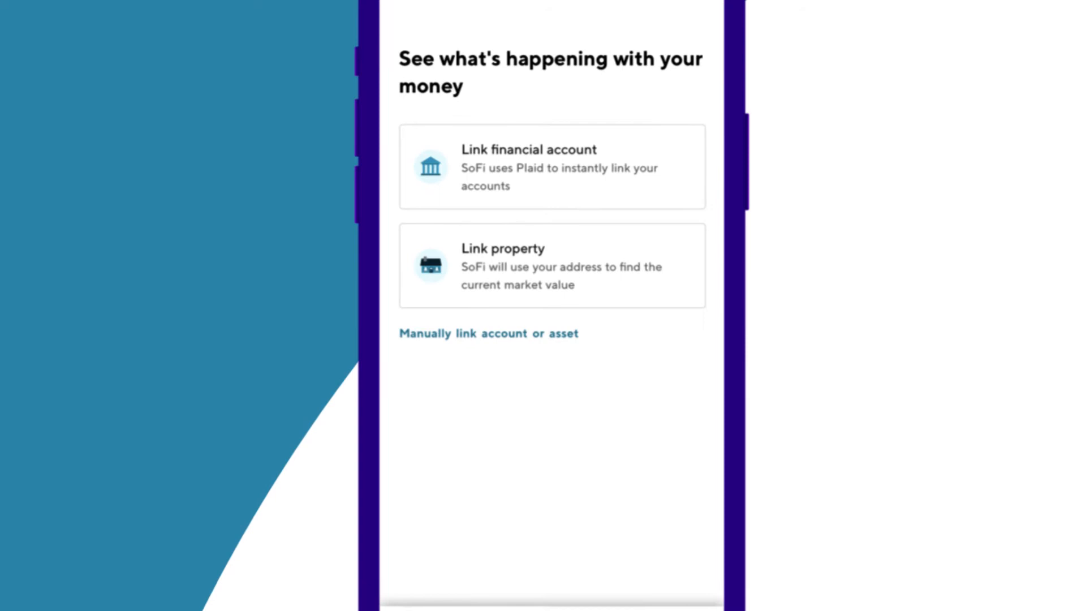
{"action": "left_click", "coordinate": [552, 265]}
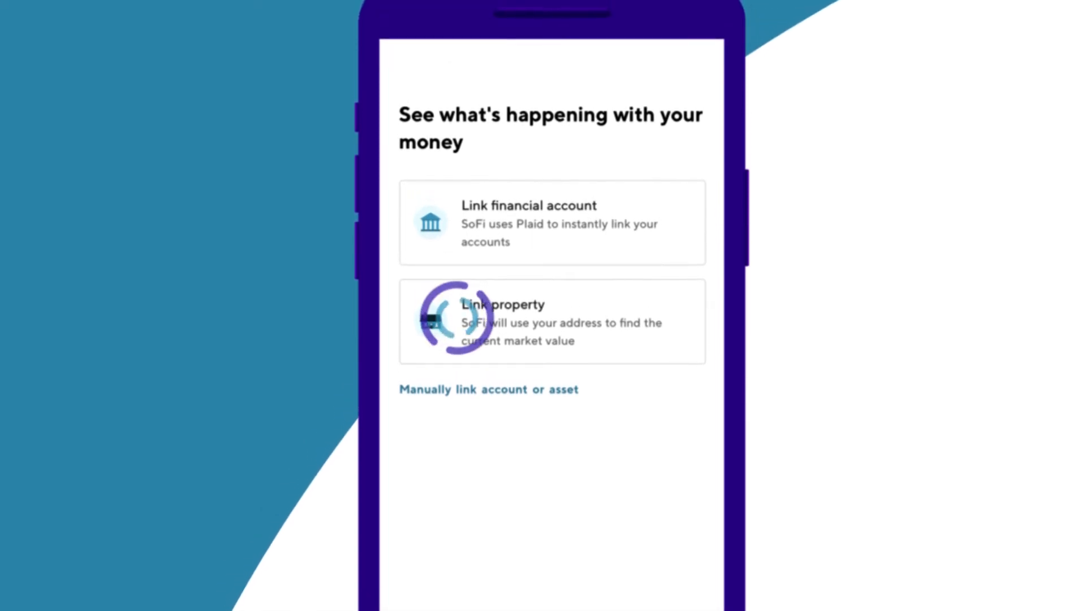
{"action": "left_click", "coordinate": [552, 321]}
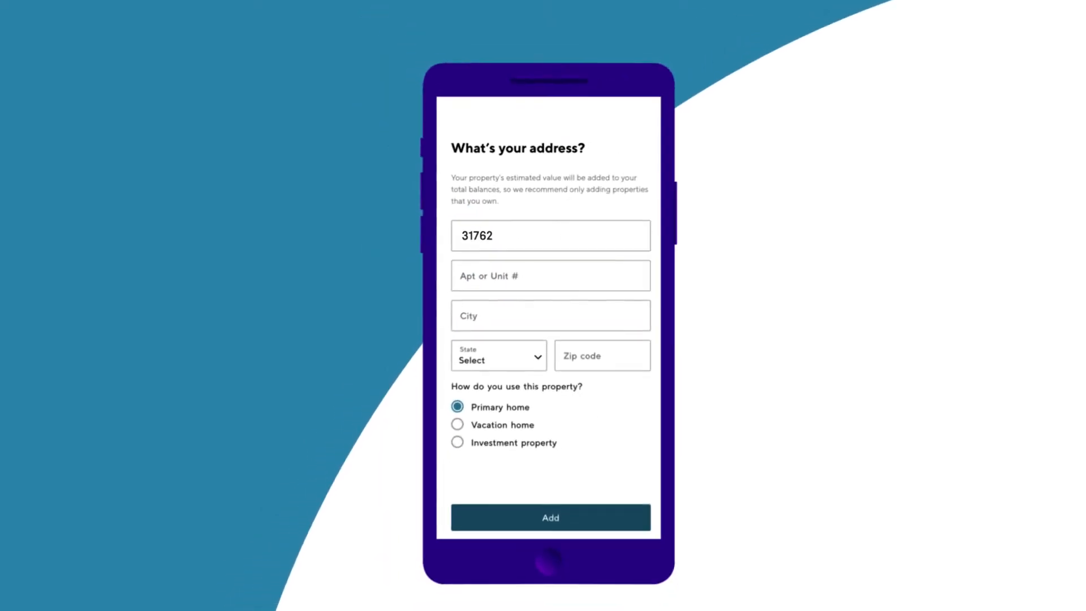
{"action": "left_click", "coordinate": [549, 516]}
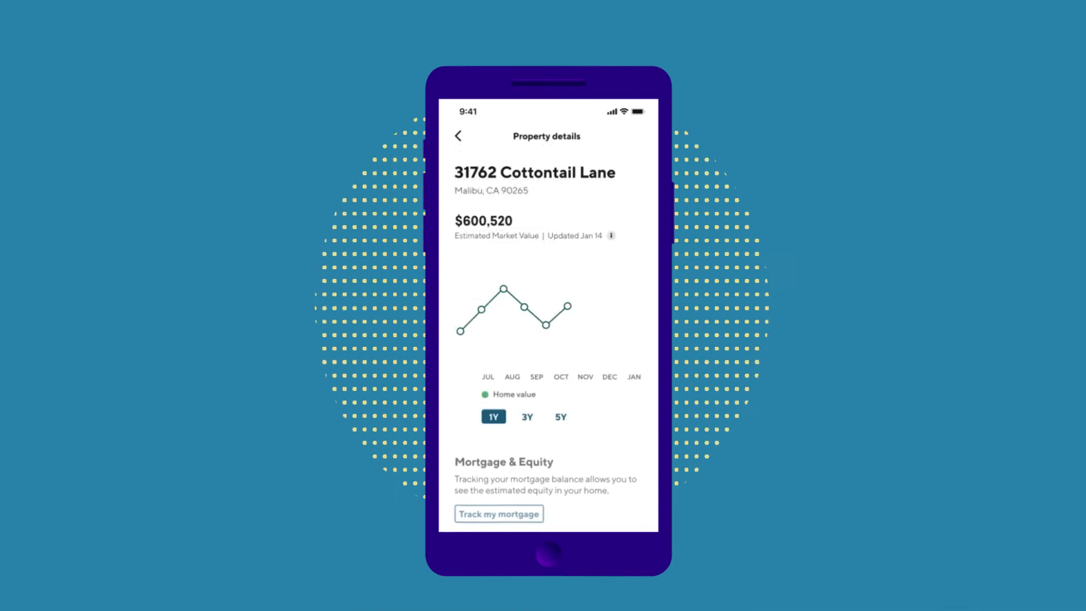
{"action": "scroll", "scroll_direction": "down", "scroll_amount": 3}
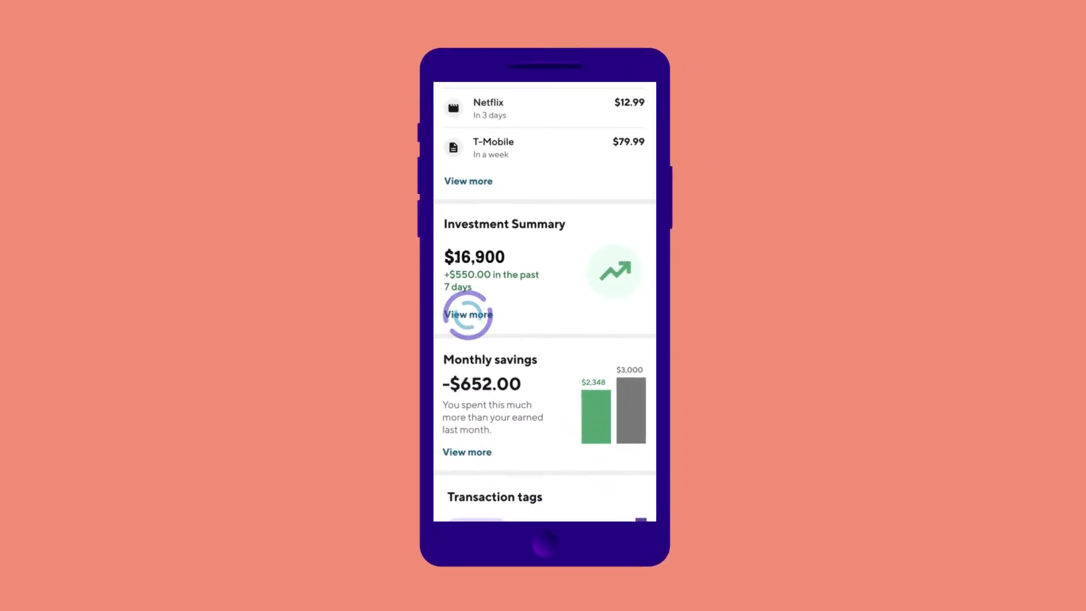
Open the Investment Summary stocks list showing AAPL, TSLA and the $16,900.21 total.
{"action": "left_click", "coordinate": [468, 315]}
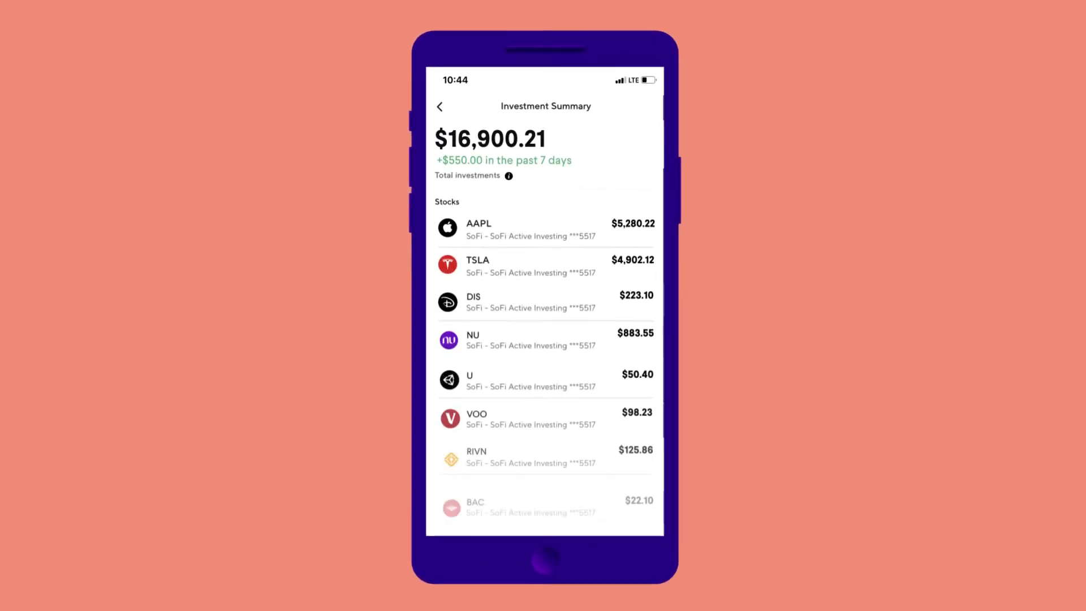